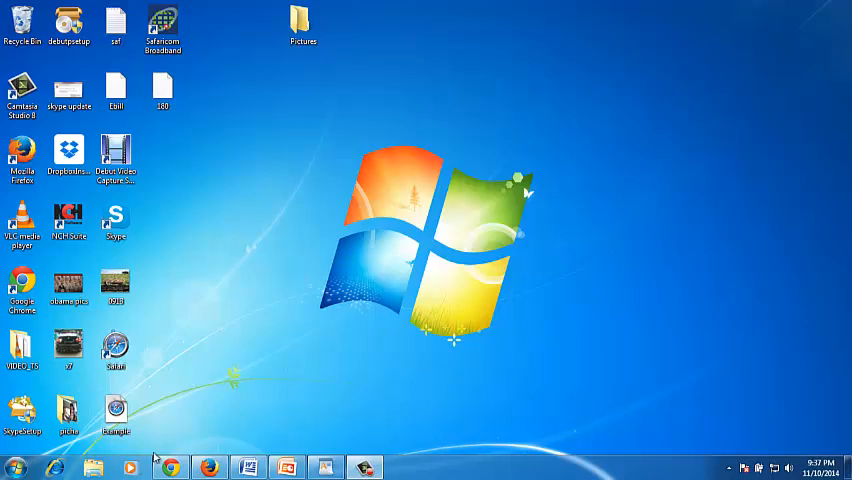
Step: Launch Google Chrome from the taskbar to reach the pop-up test page
left_click(170, 467)
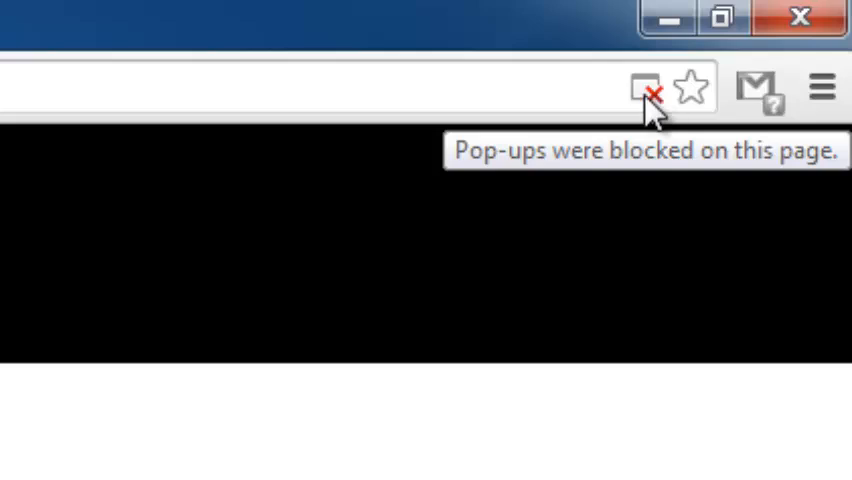
left_click(643, 88)
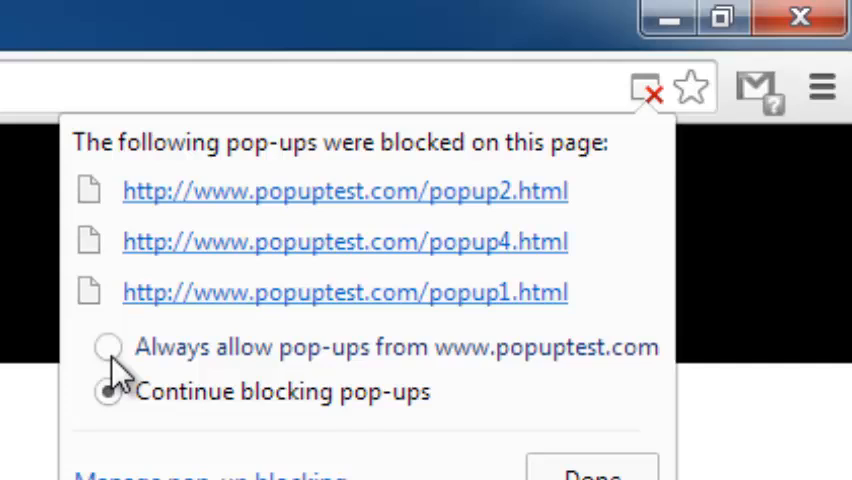
left_click(107, 346)
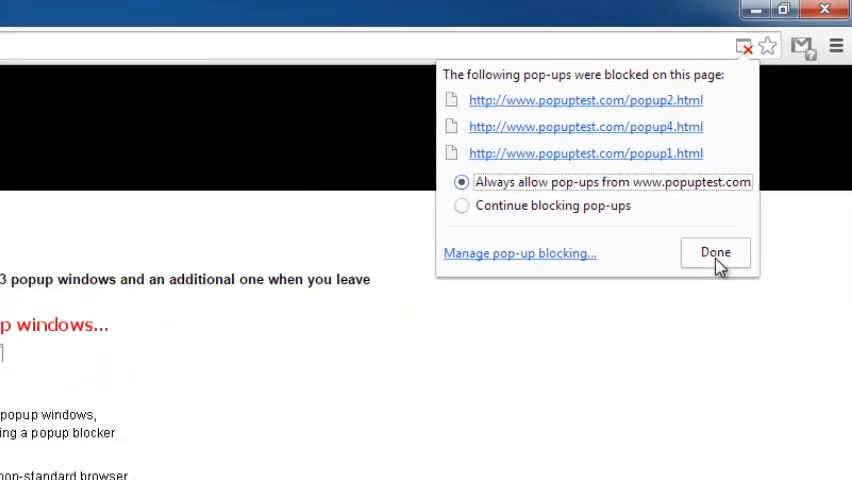
left_click(715, 251)
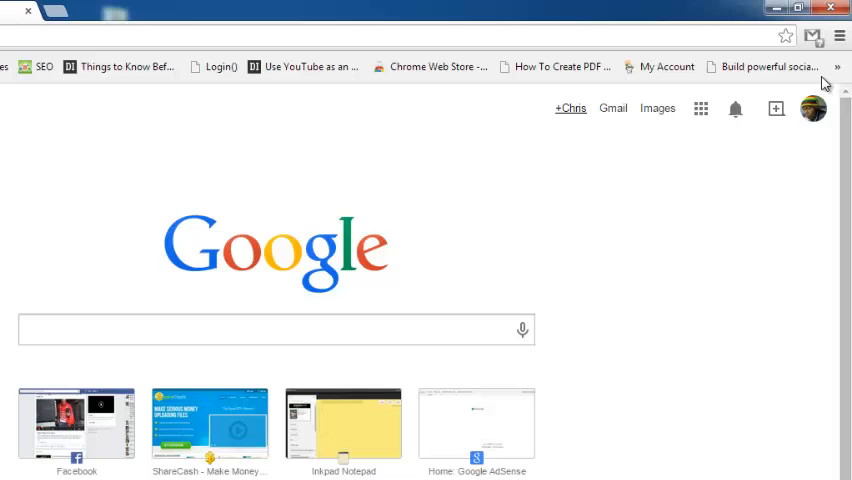
mouse_move(840, 37)
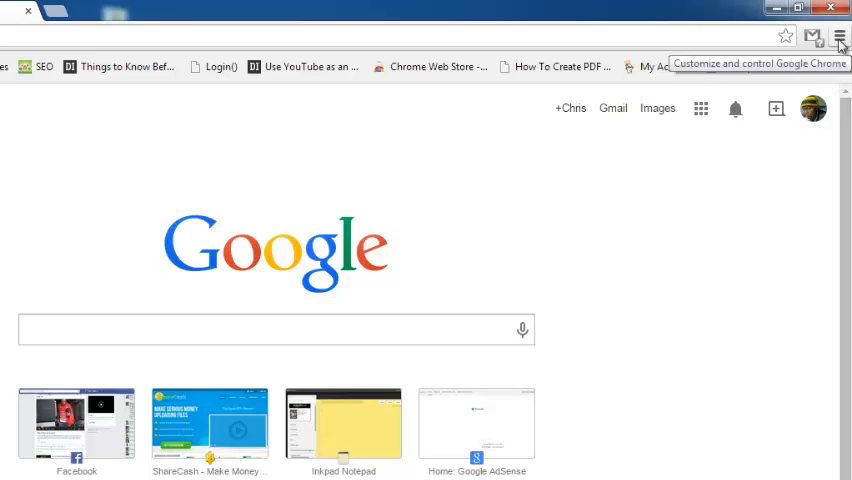
Step: Open Chrome Settings from the main menu and scroll down to the Privacy section
left_click(839, 37)
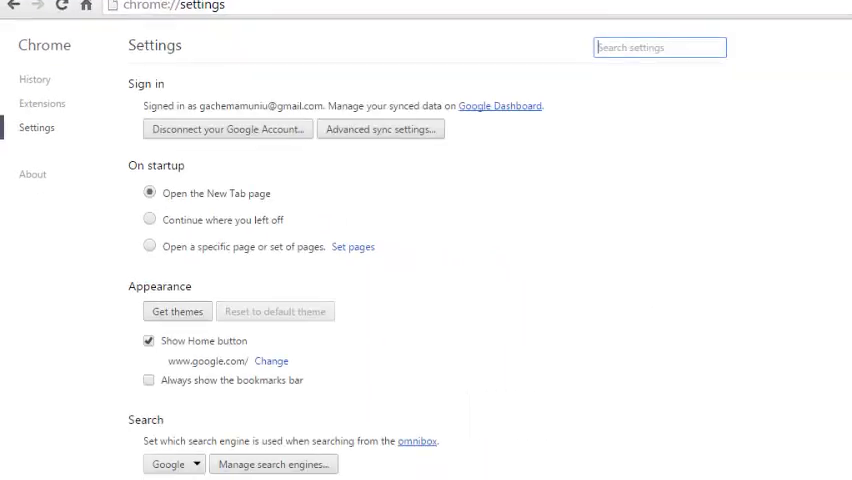
scroll("down", 3)
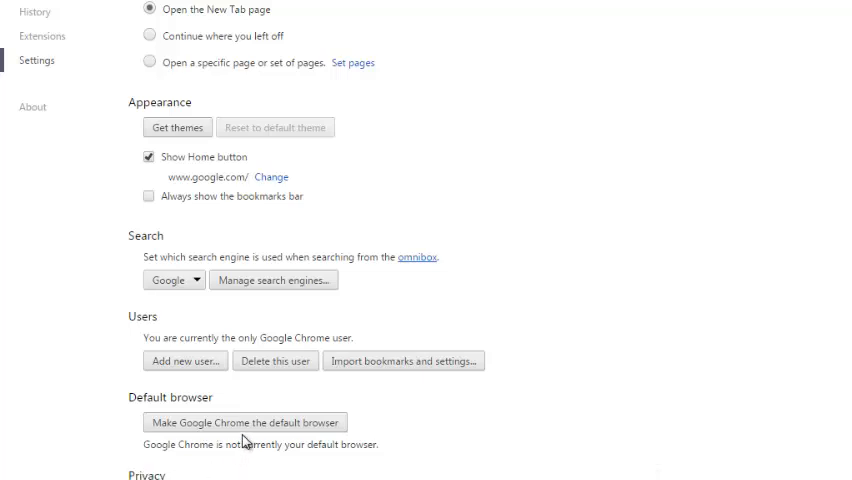
scroll("down", 3)
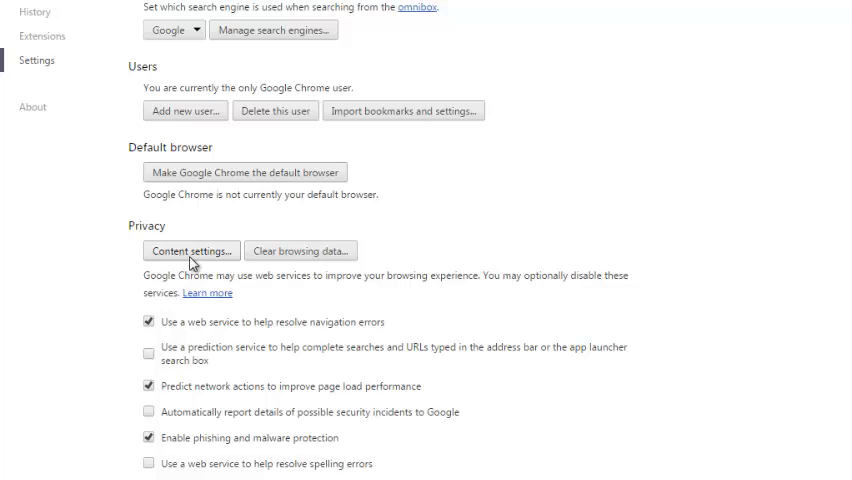
Step: In Content settings, try 'Allow all sites' for pop-ups, then reselect 'Do not allow any site'
left_click(190, 250)
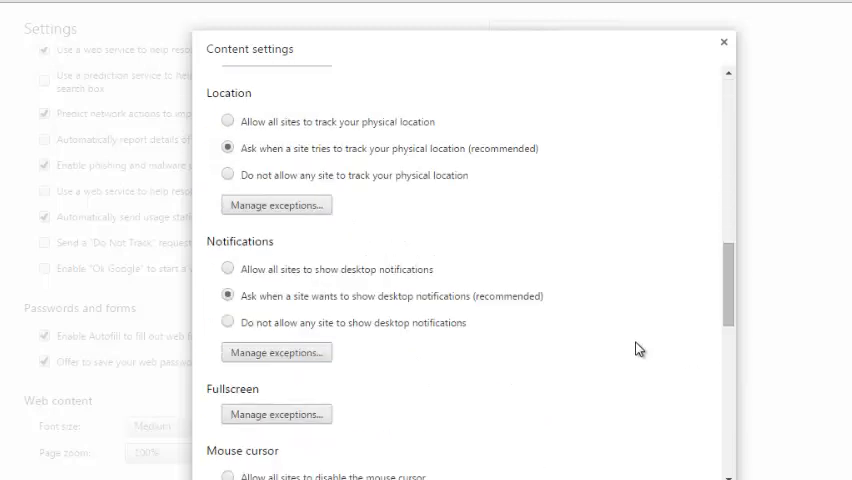
scroll("down", 3)
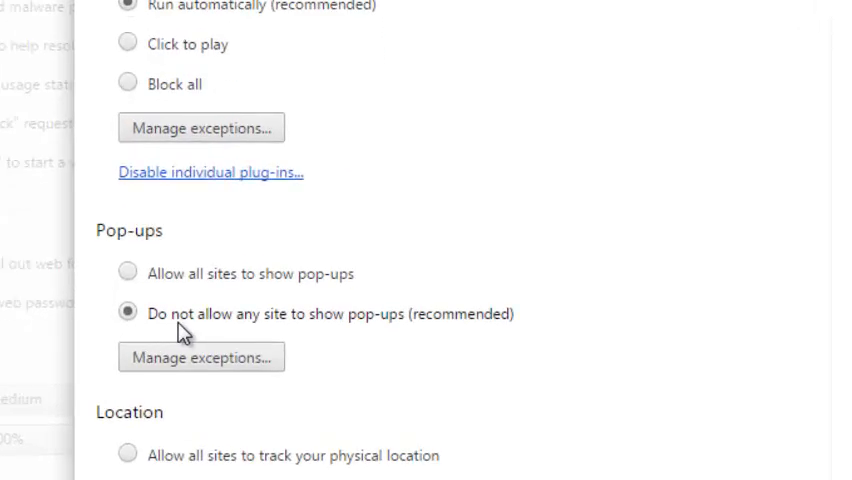
mouse_move(400, 338)
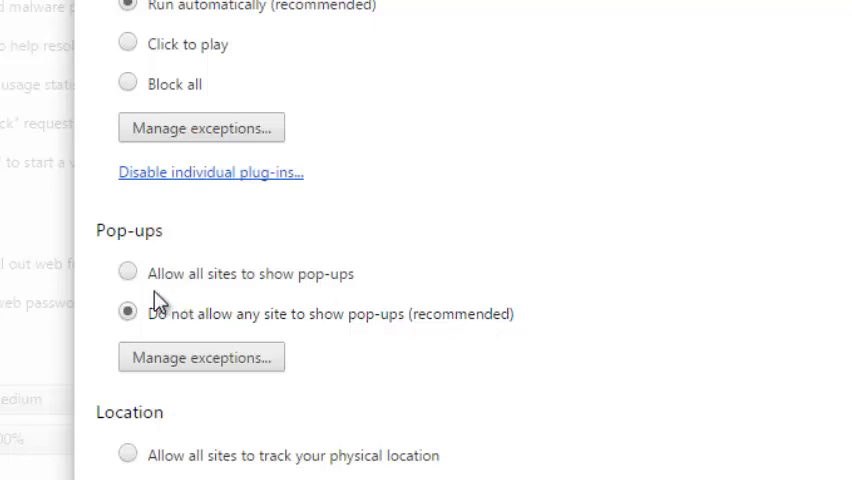
left_click(127, 273)
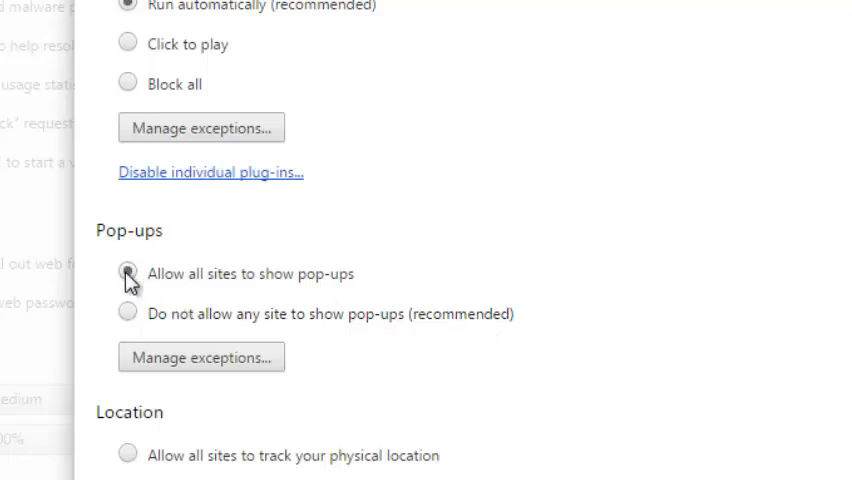
left_click(127, 273)
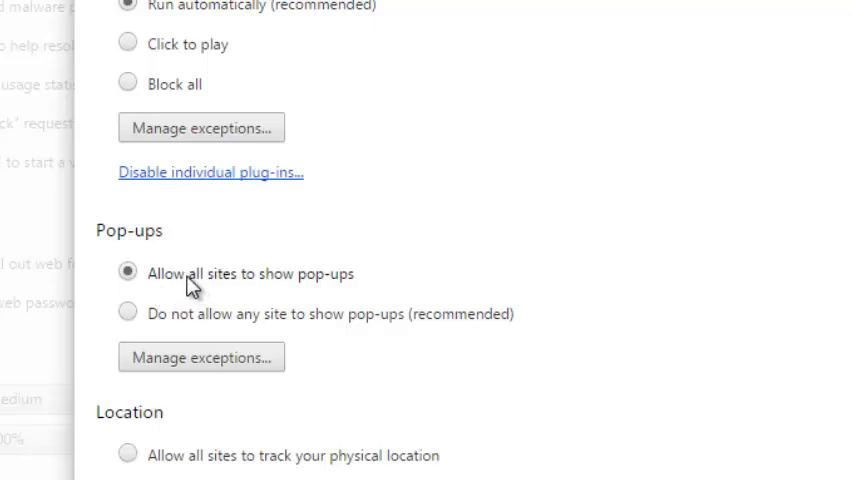
mouse_move(566, 277)
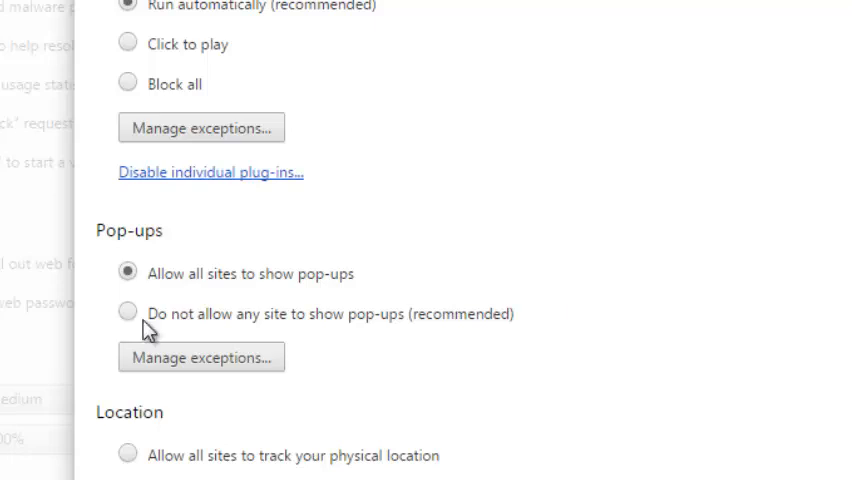
left_click(127, 313)
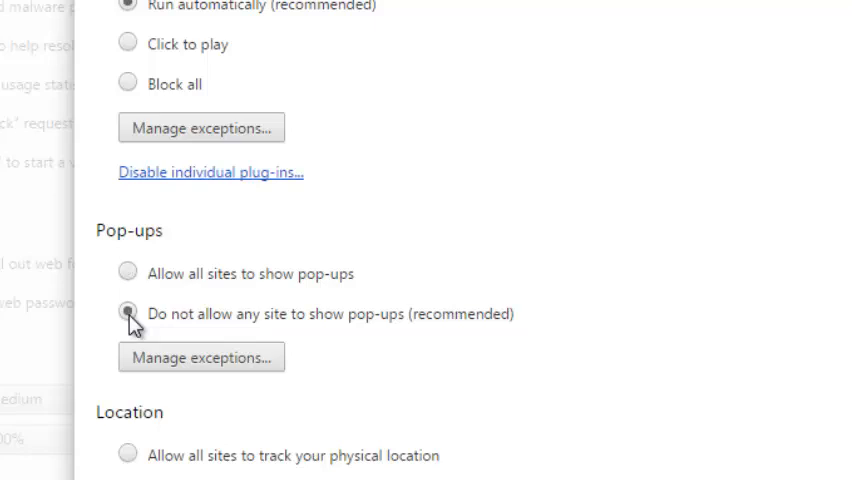
Step: Add a 'facebook.com' pop-up exception with Allow behaviour and close the exceptions list
left_click(201, 357)
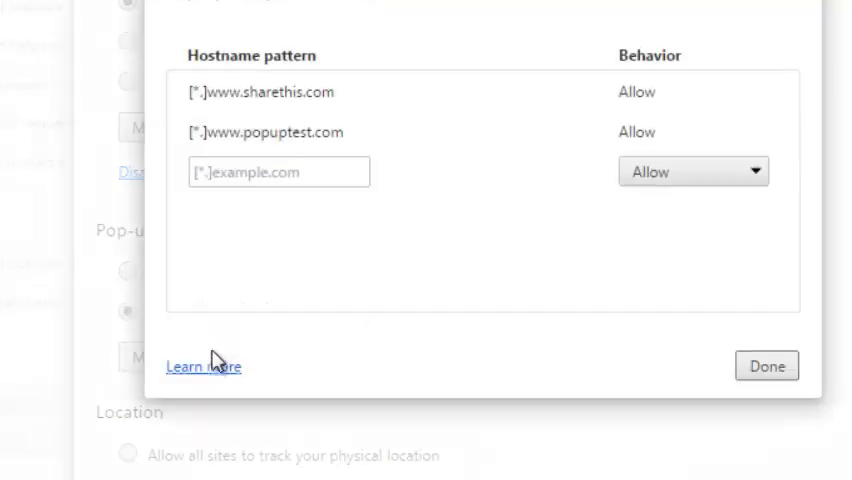
left_click(278, 171)
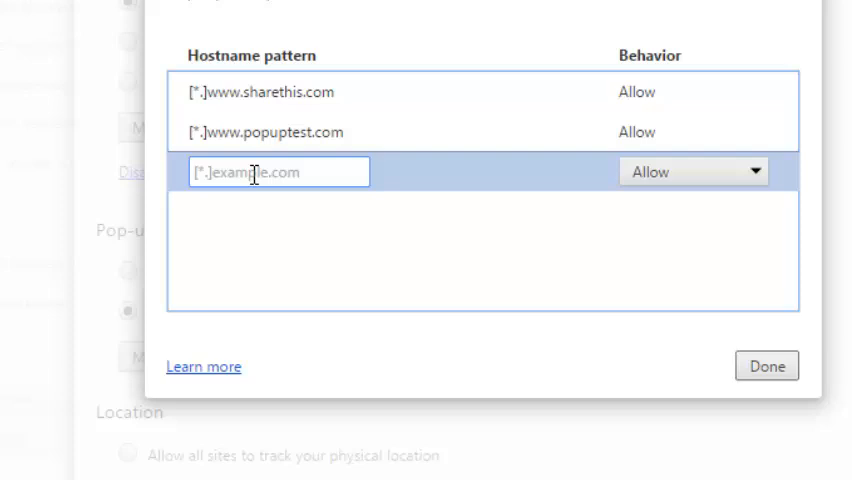
type("faceb")
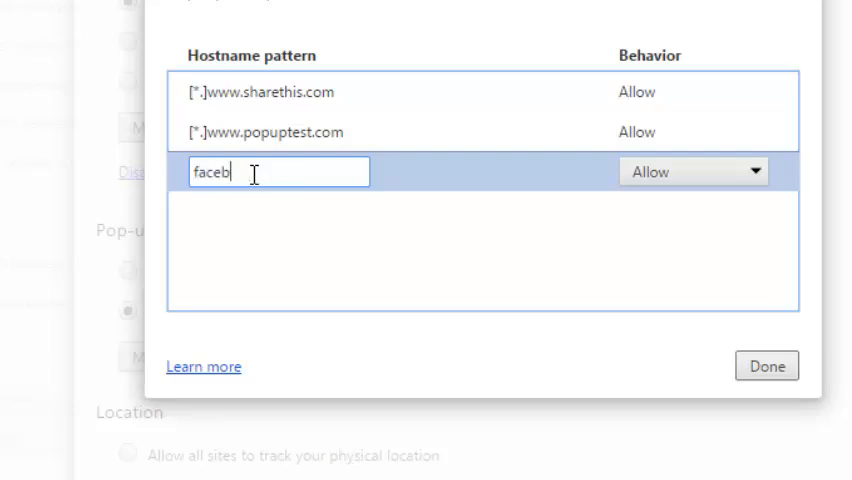
type("ook")
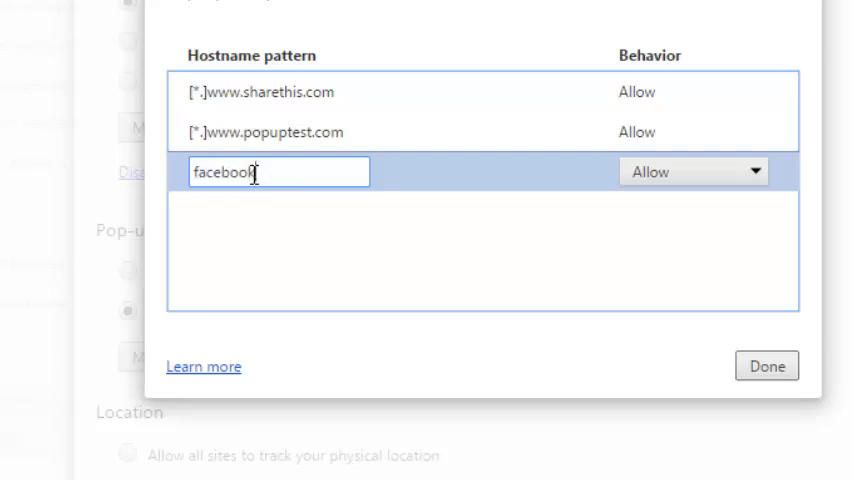
type(".com")
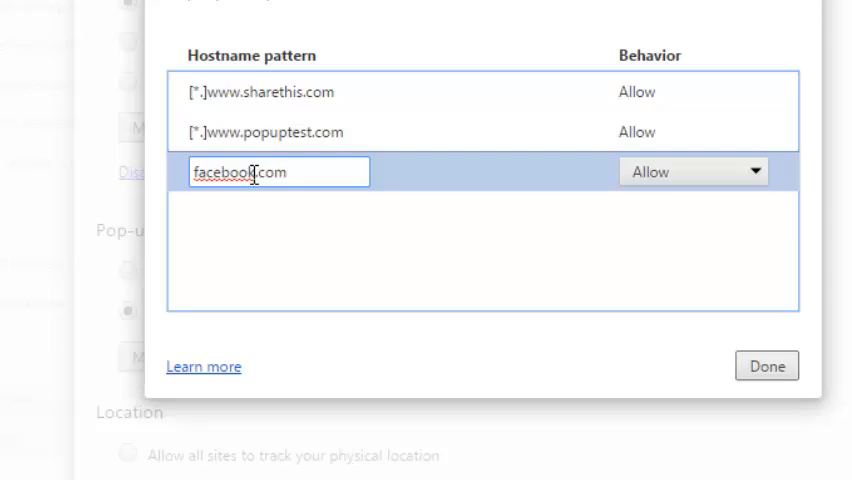
mouse_move(752, 190)
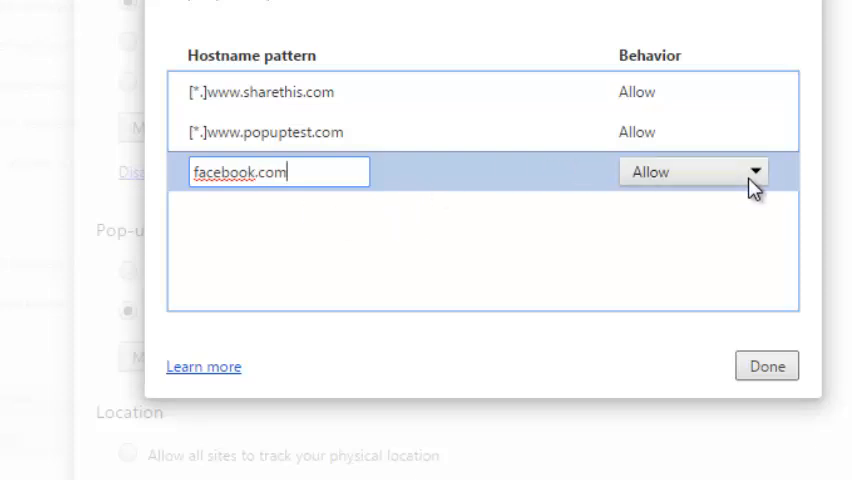
mouse_move(687, 190)
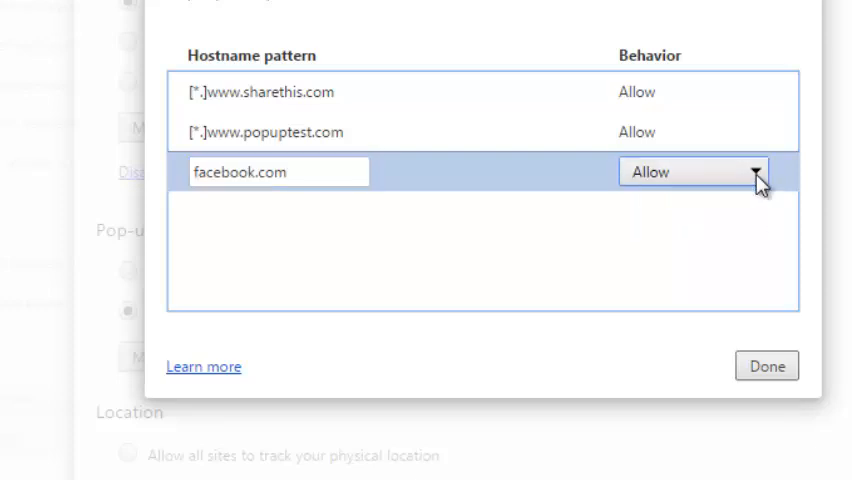
left_click(766, 366)
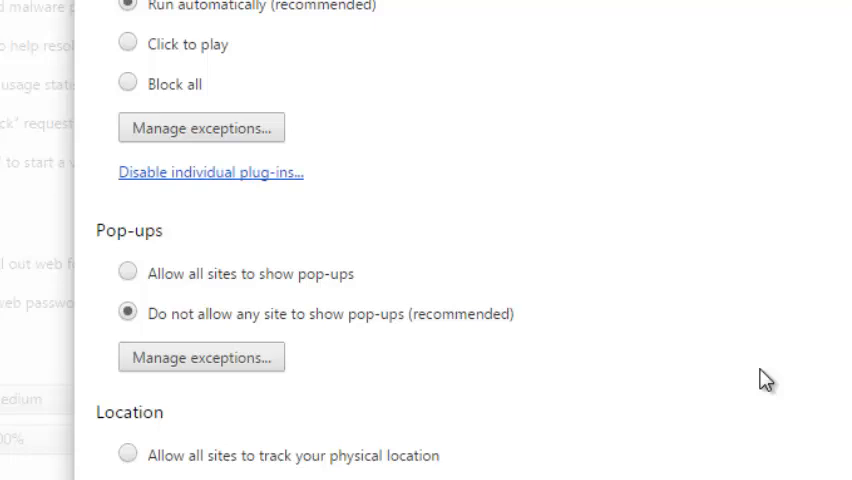
mouse_move(800, 470)
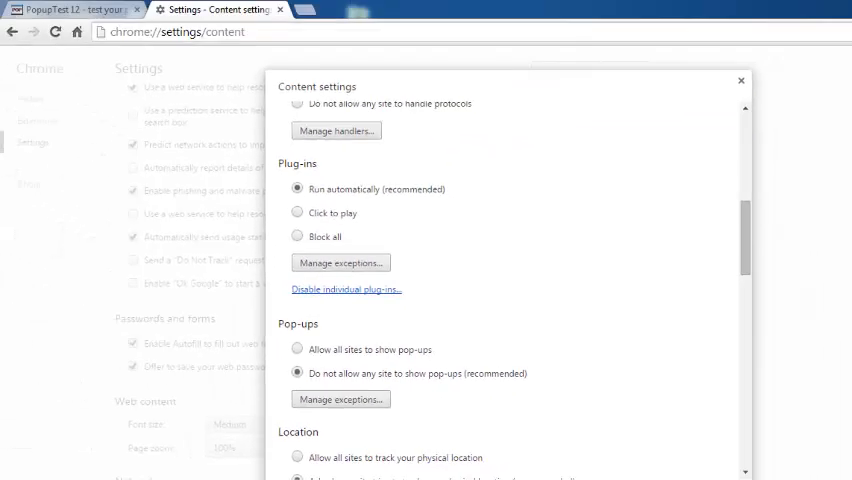
Step: Close the Content settings dialog to return to the main Settings page
left_click(740, 80)
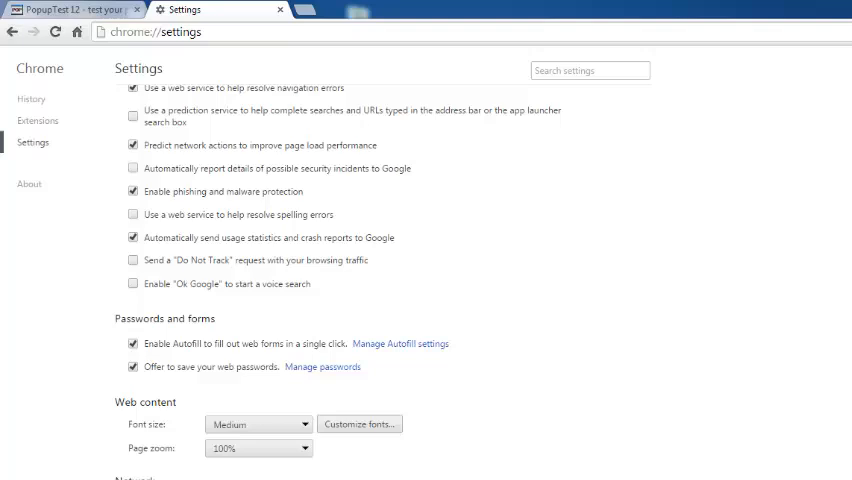
mouse_move(406, 75)
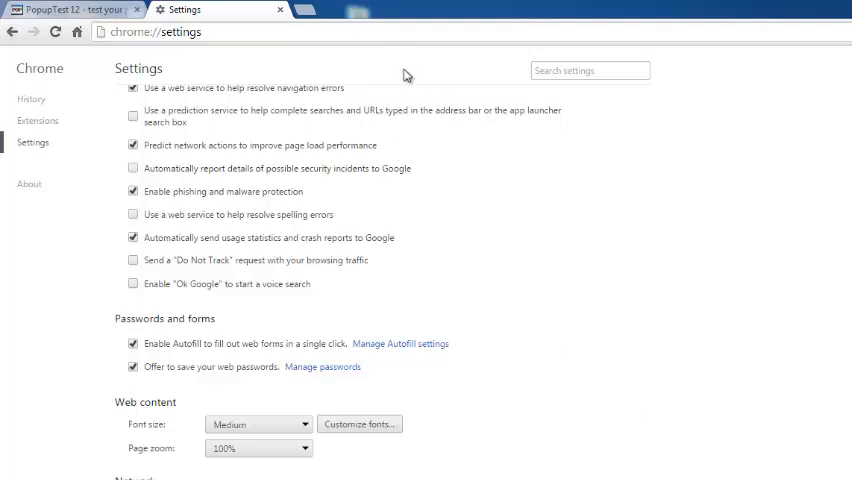